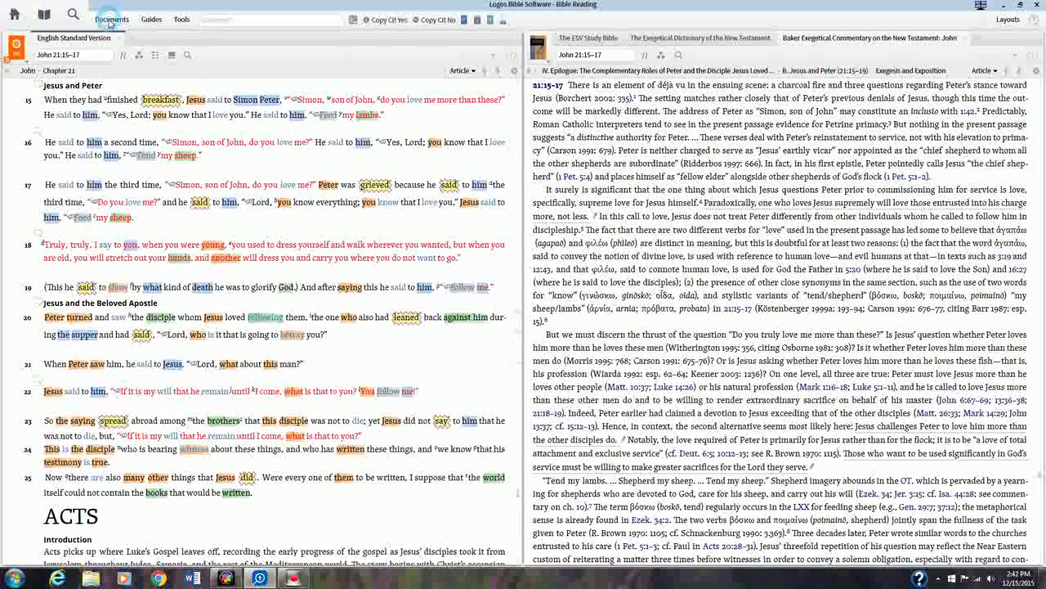
Step: Show the Documents list and look down through the saved notes files
click(111, 19)
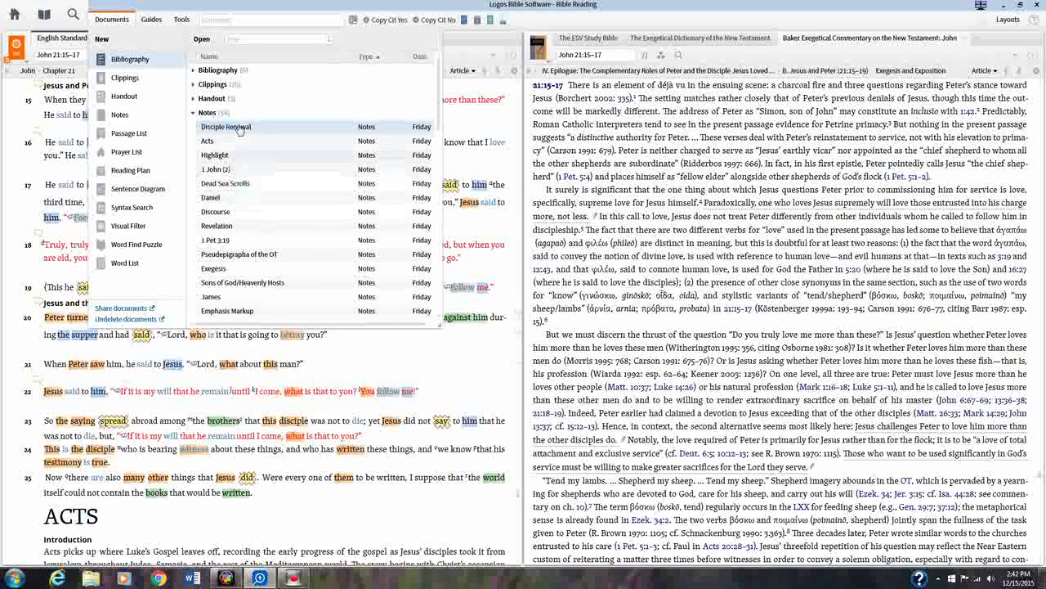
scroll(down, 3)
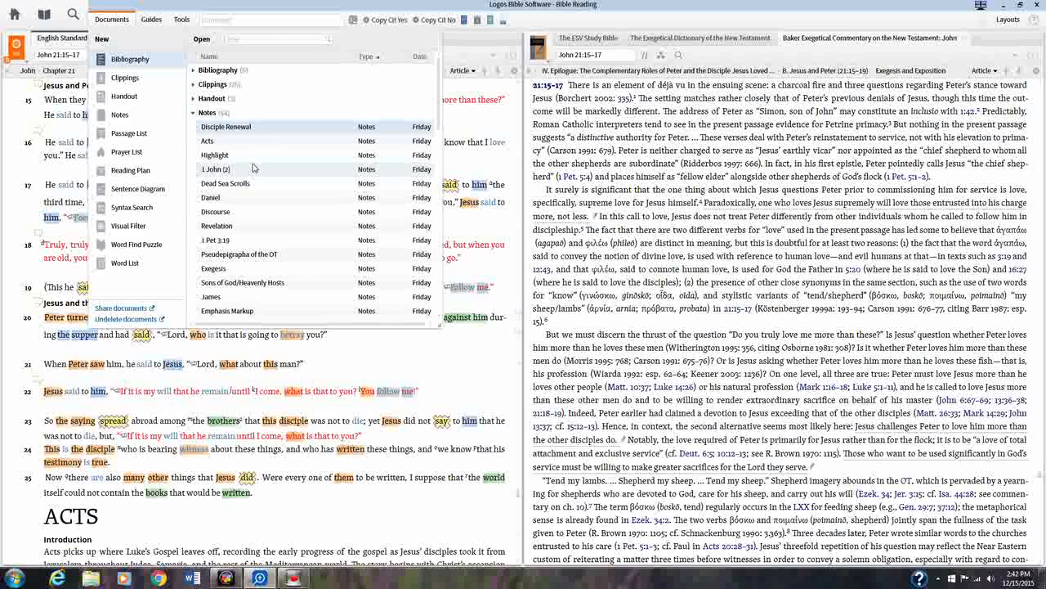
mouse_move(121, 114)
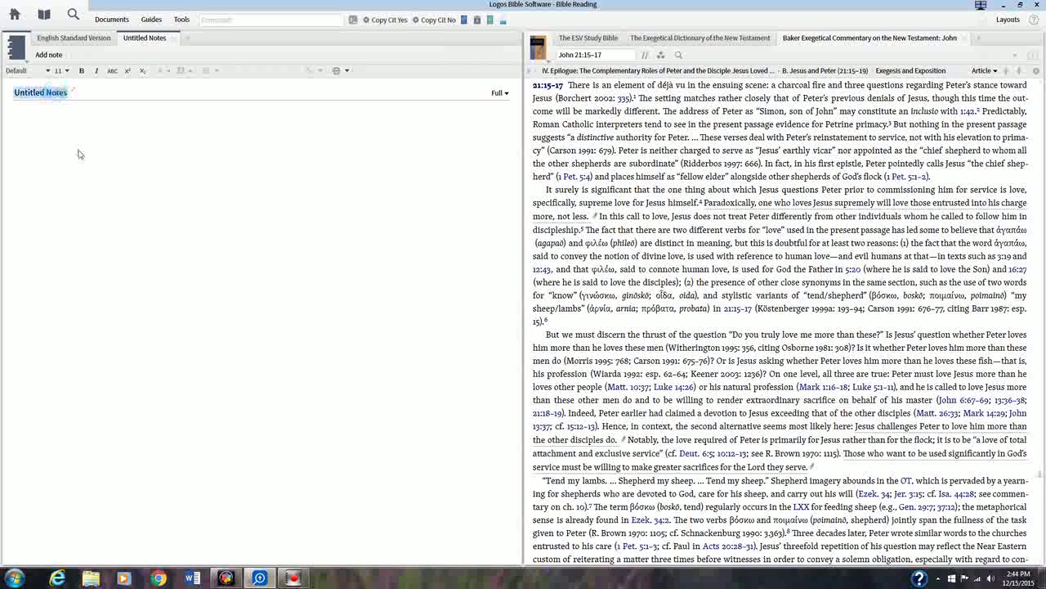
Step: Begin titling the new notes document 'Jo' (for John)
text(John 21:15-17)
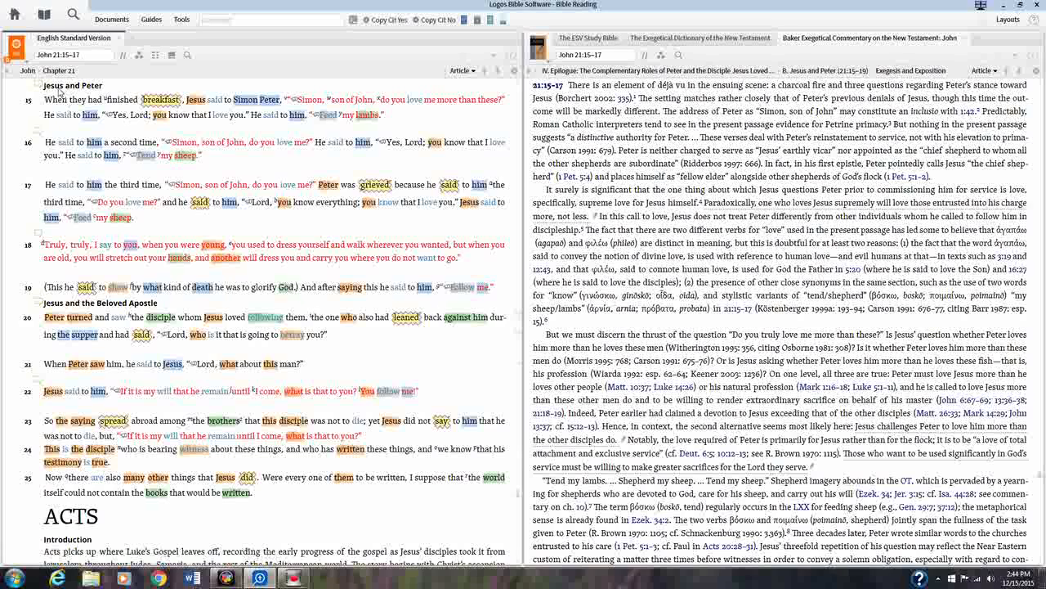
mouse_move(63, 93)
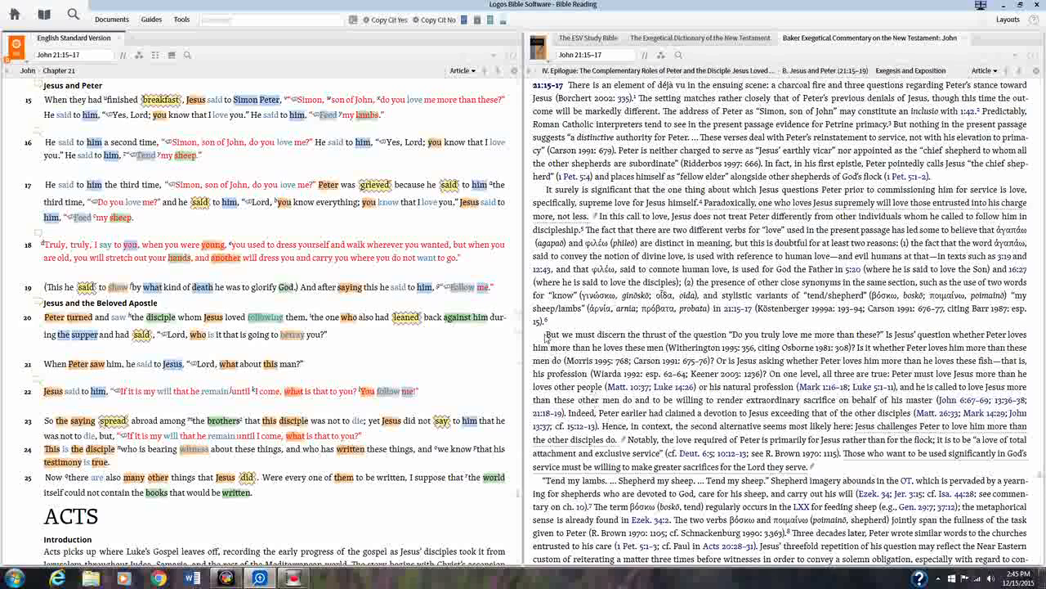
Step: Select the commentary paragraph on Peter's love question and bring up actions on the Jesus and Peter heading
drag(548, 334, 801, 445)
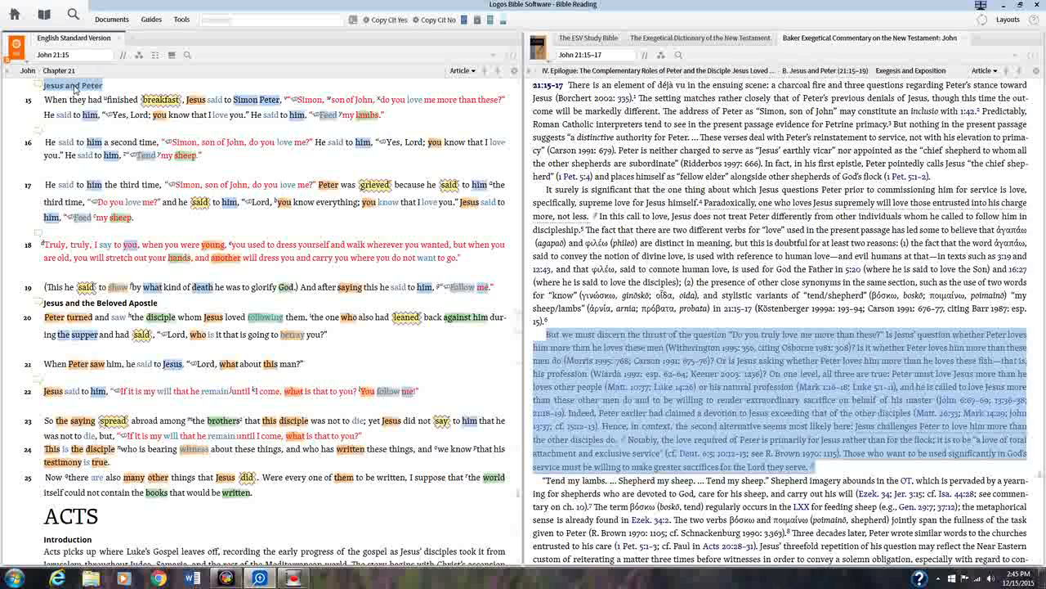
right_click(72, 85)
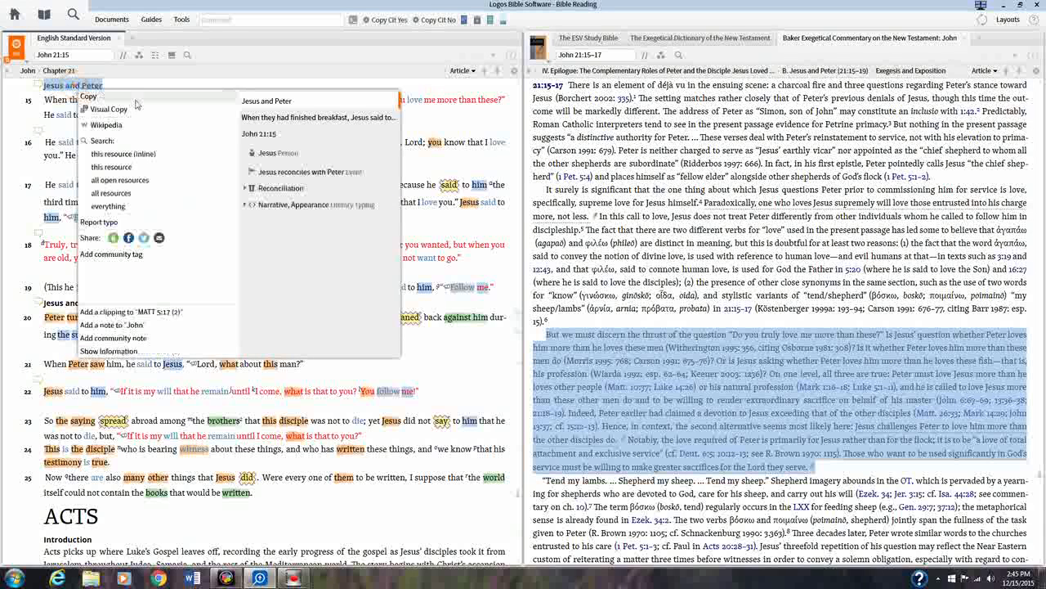
mouse_move(111, 255)
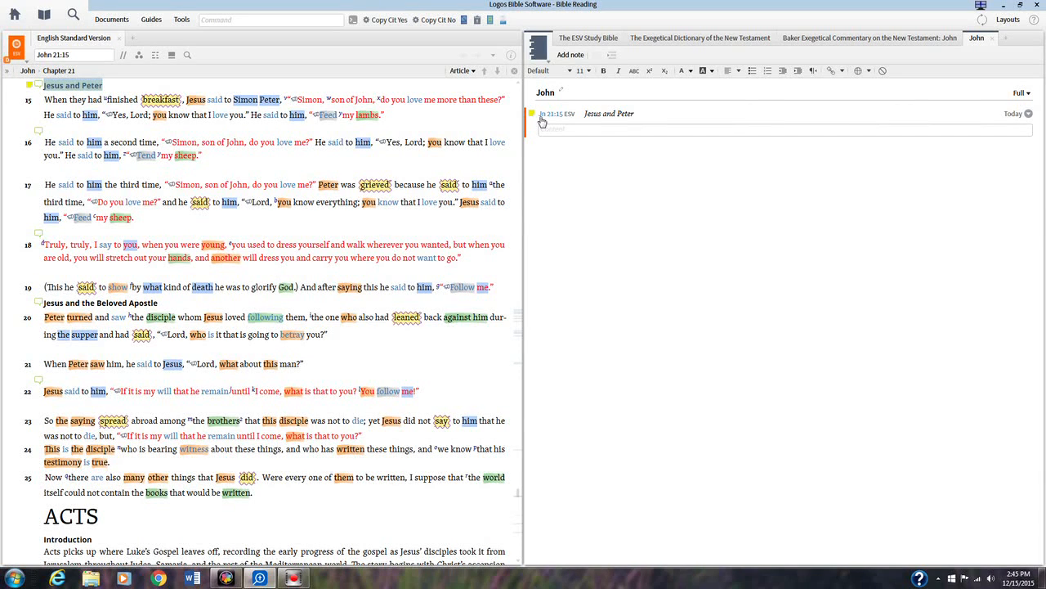
mouse_move(556, 115)
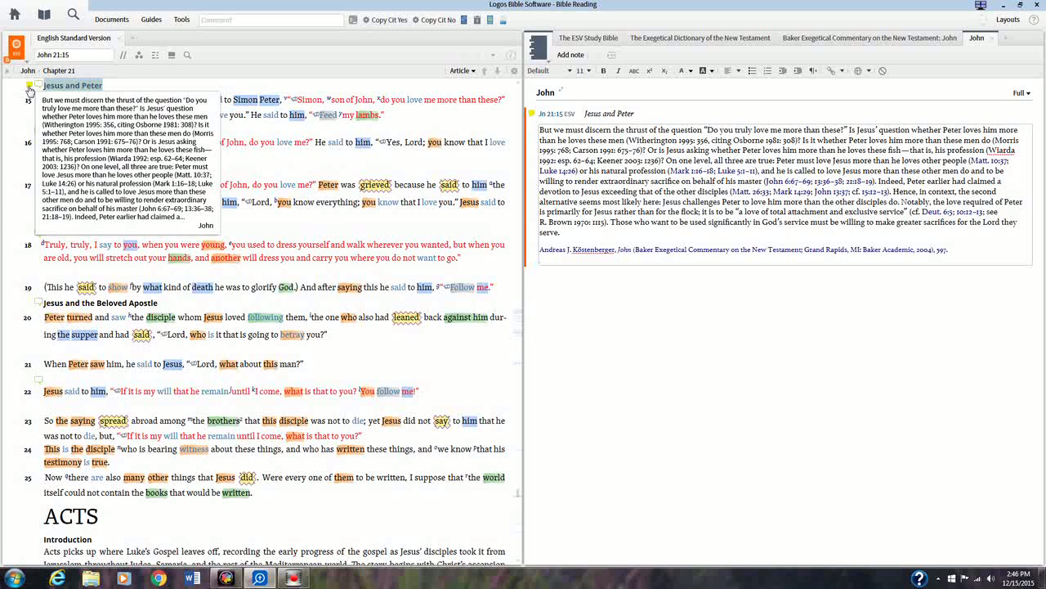
Step: Return to the Baker commentary on John and read further into John 21
click(540, 258)
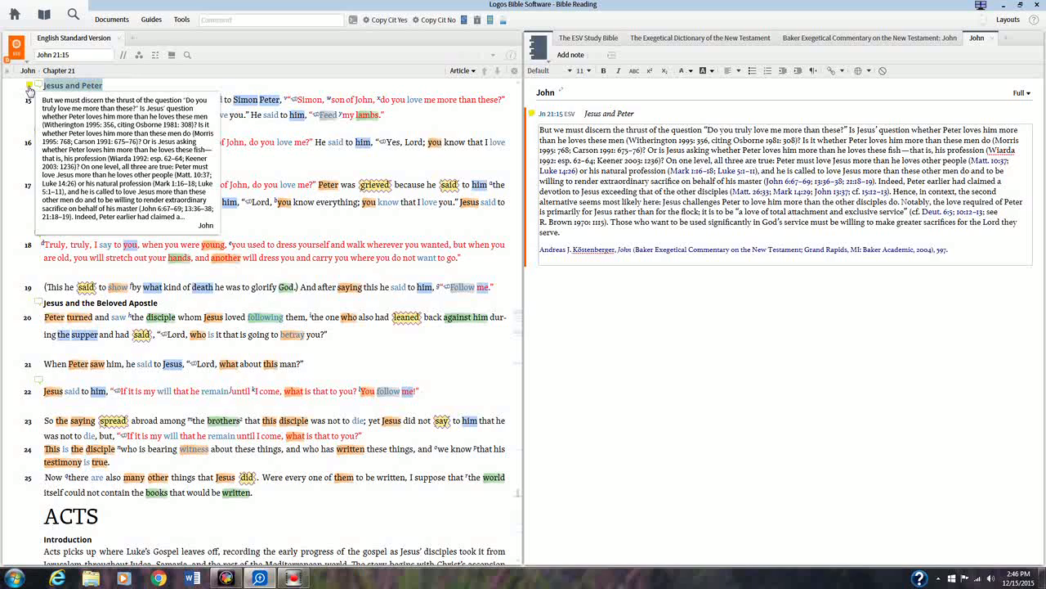
click(540, 259)
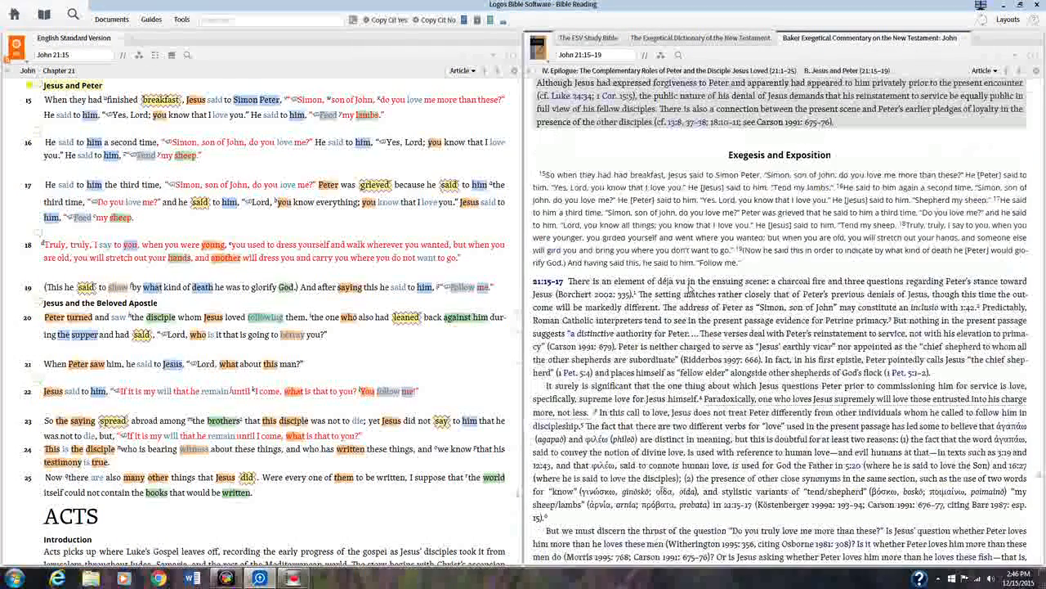
scroll(down, 3)
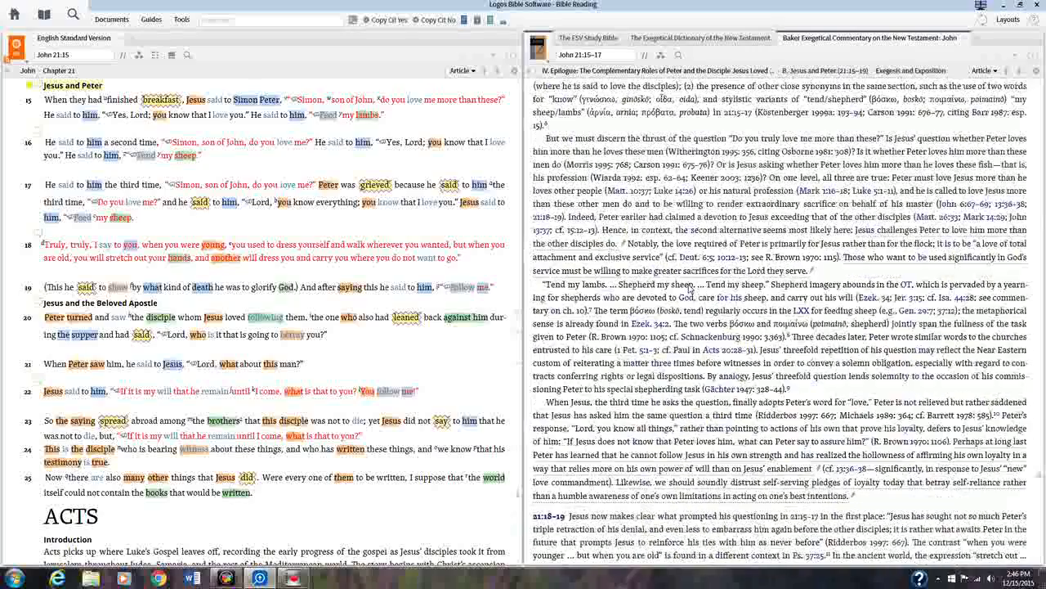
scroll(down, 3)
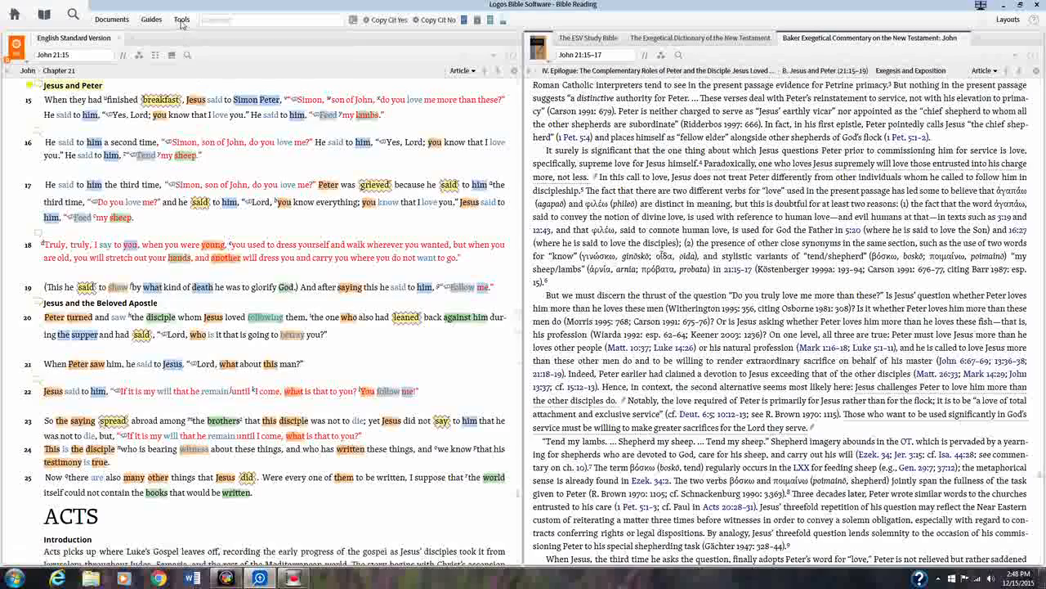
Step: Bring up the Highlighting palettes panel from the Tools menu
click(181, 19)
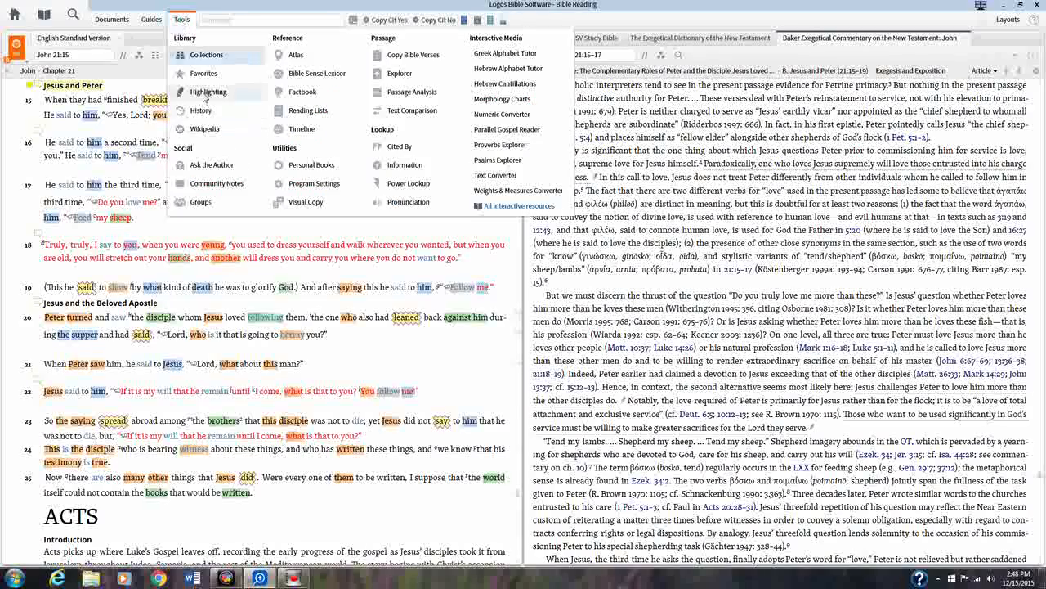
click(210, 92)
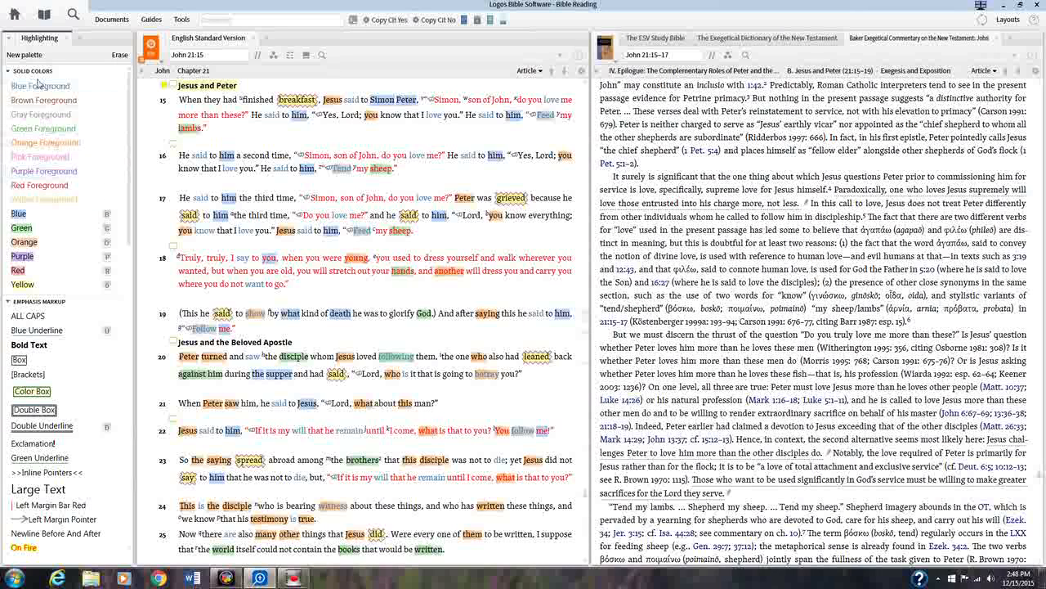
Step: Look down the palettes to the highlighter colours and inductive markup styles
scroll(down, 3)
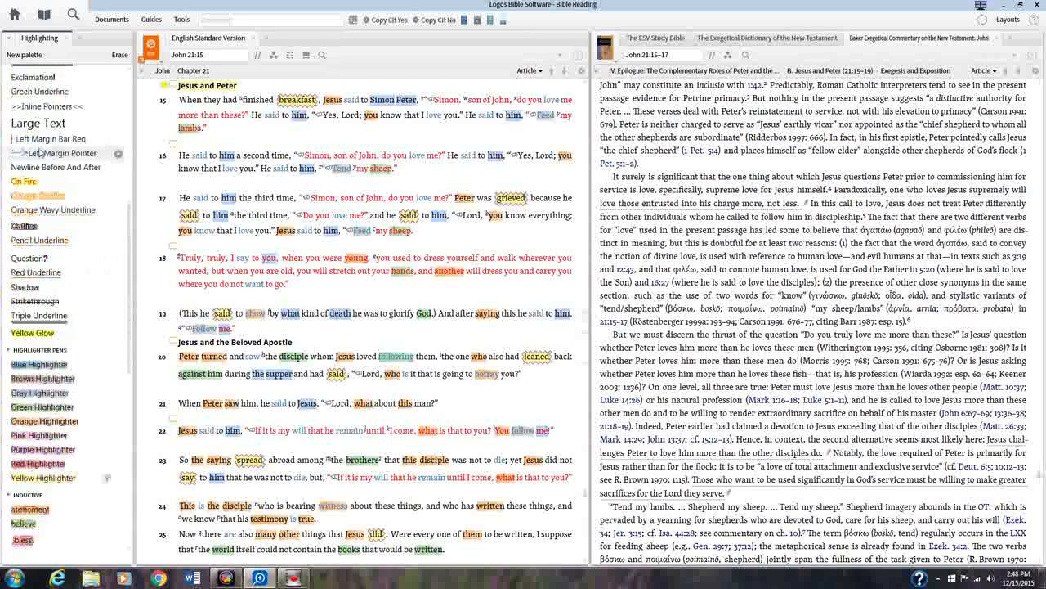
scroll(down, 3)
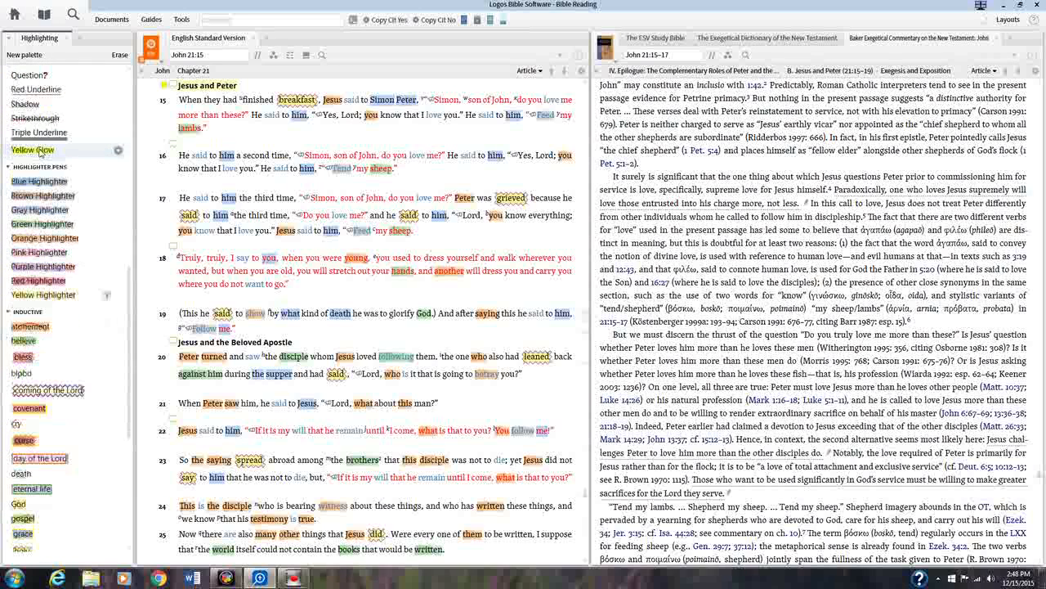
mouse_move(44, 239)
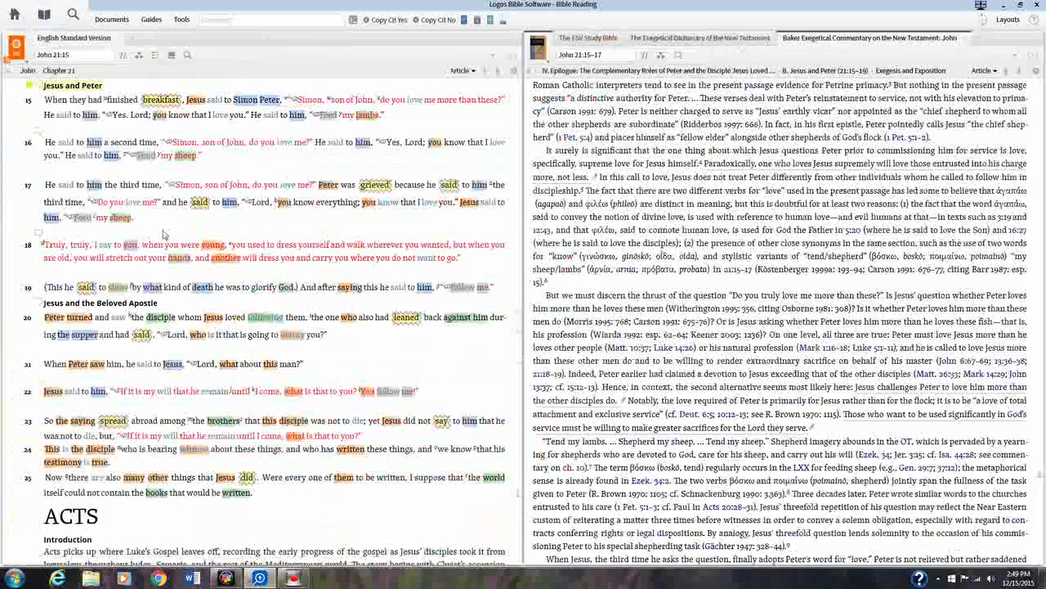
Step: Bring the Acts introduction into view and select the opening words of its first sentence
scroll(down, 3)
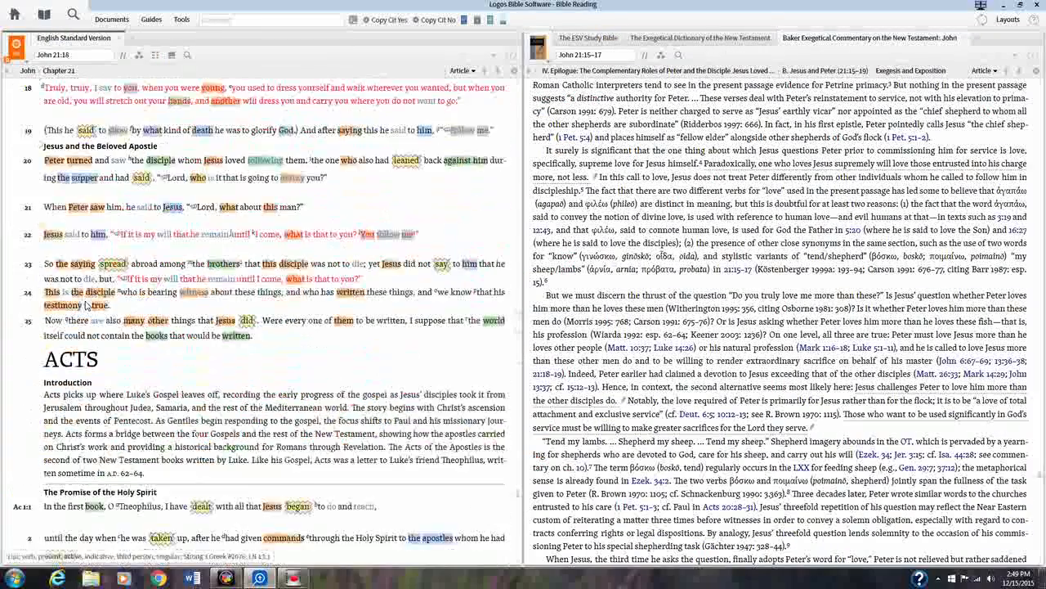
scroll(down, 3)
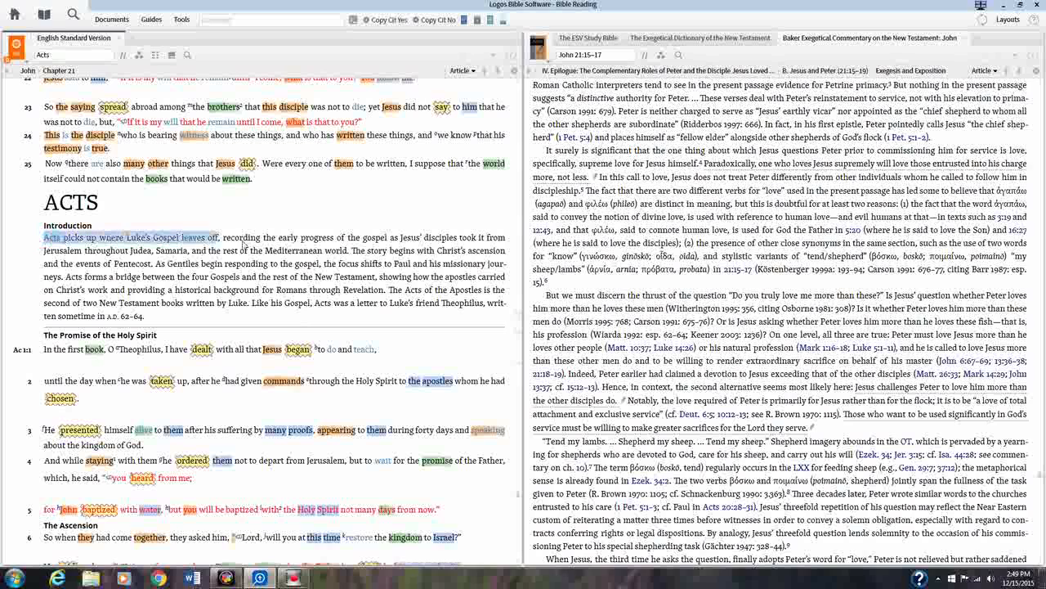
drag(209, 239, 417, 239)
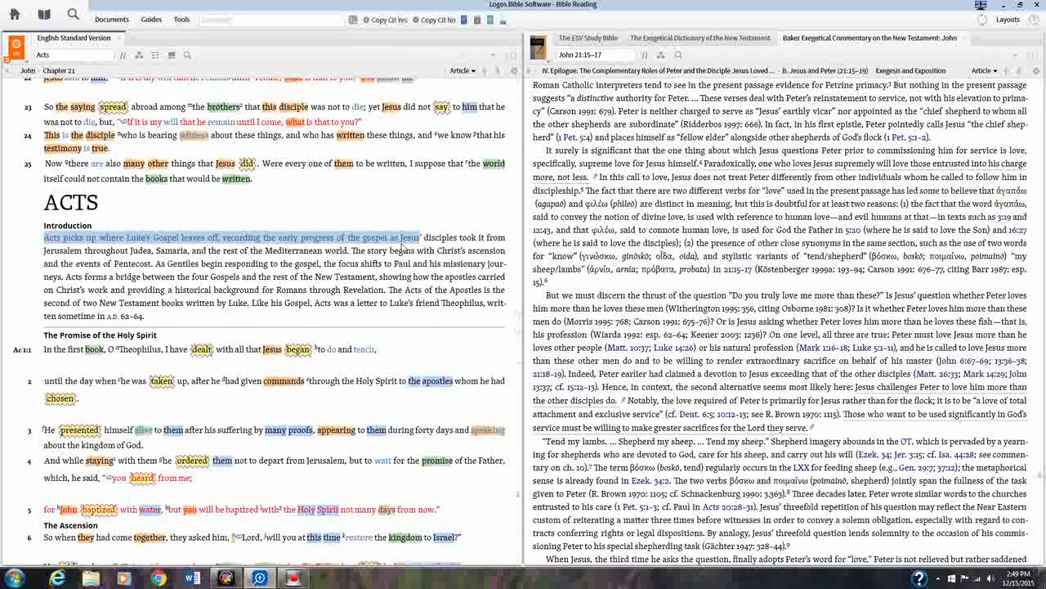
mouse_move(402, 368)
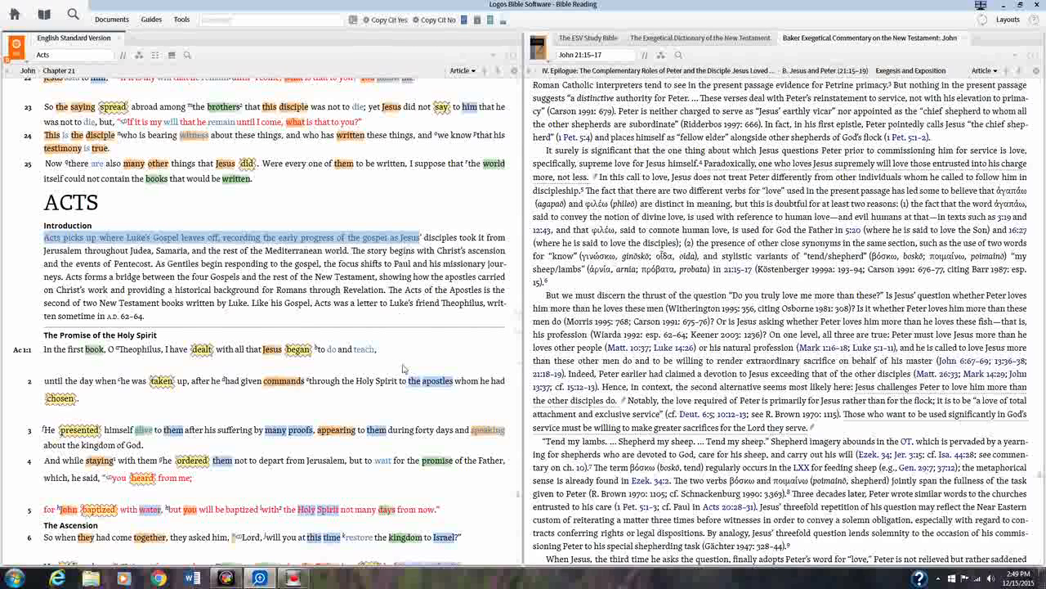